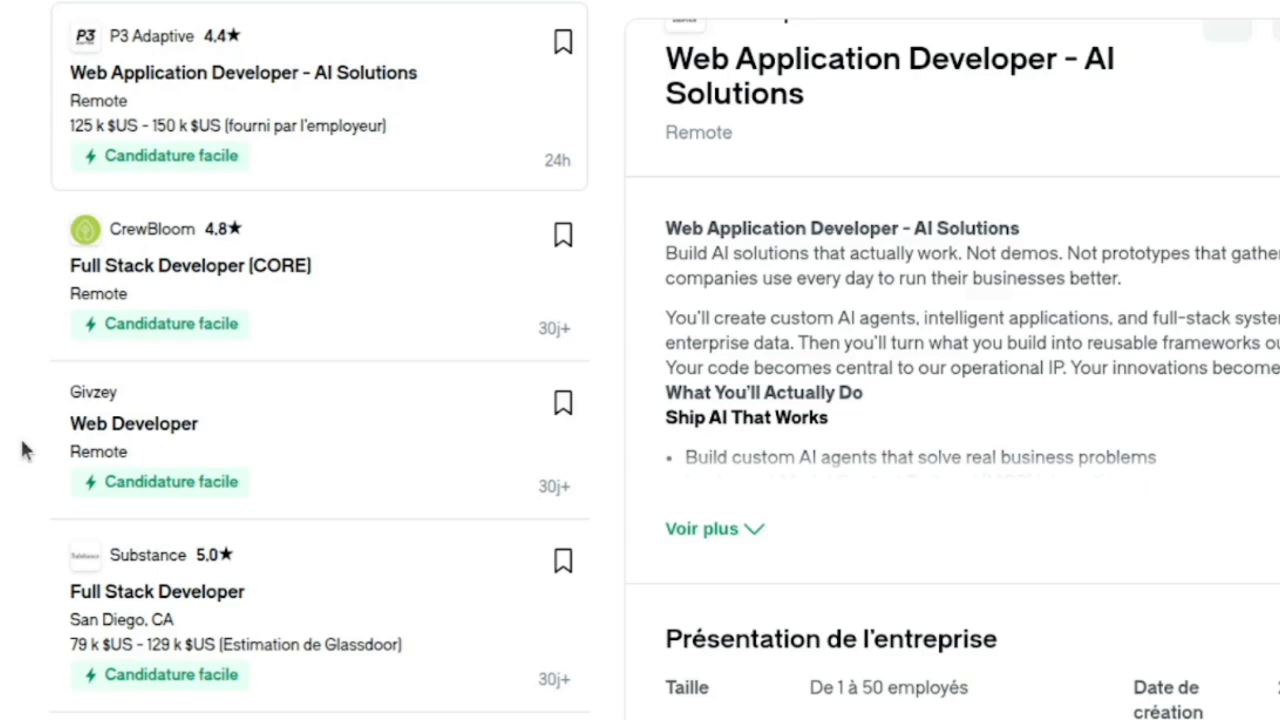
Review the nextjs.org feature overview and bring up the Showcase gallery of sites built with Next.js
{"action": "scroll", "scroll_direction": "down", "scroll_amount": 3}
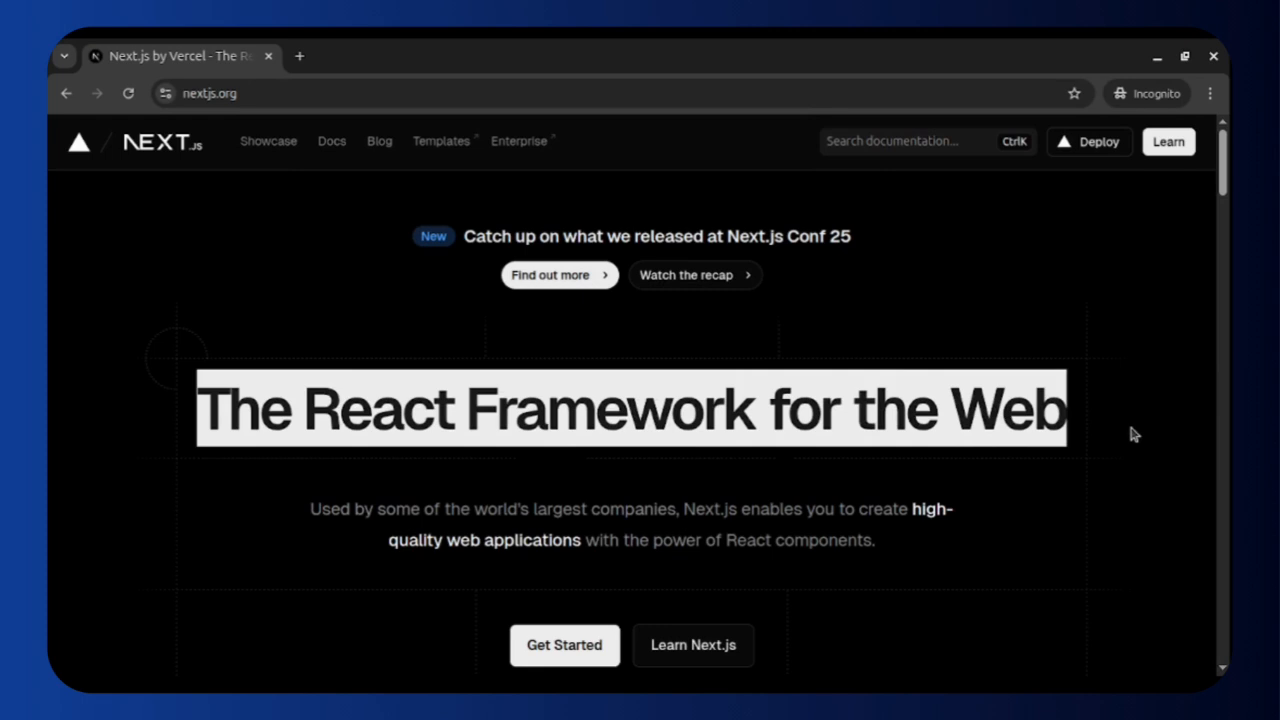
{"action": "scroll", "scroll_direction": "down", "scroll_amount": 3}
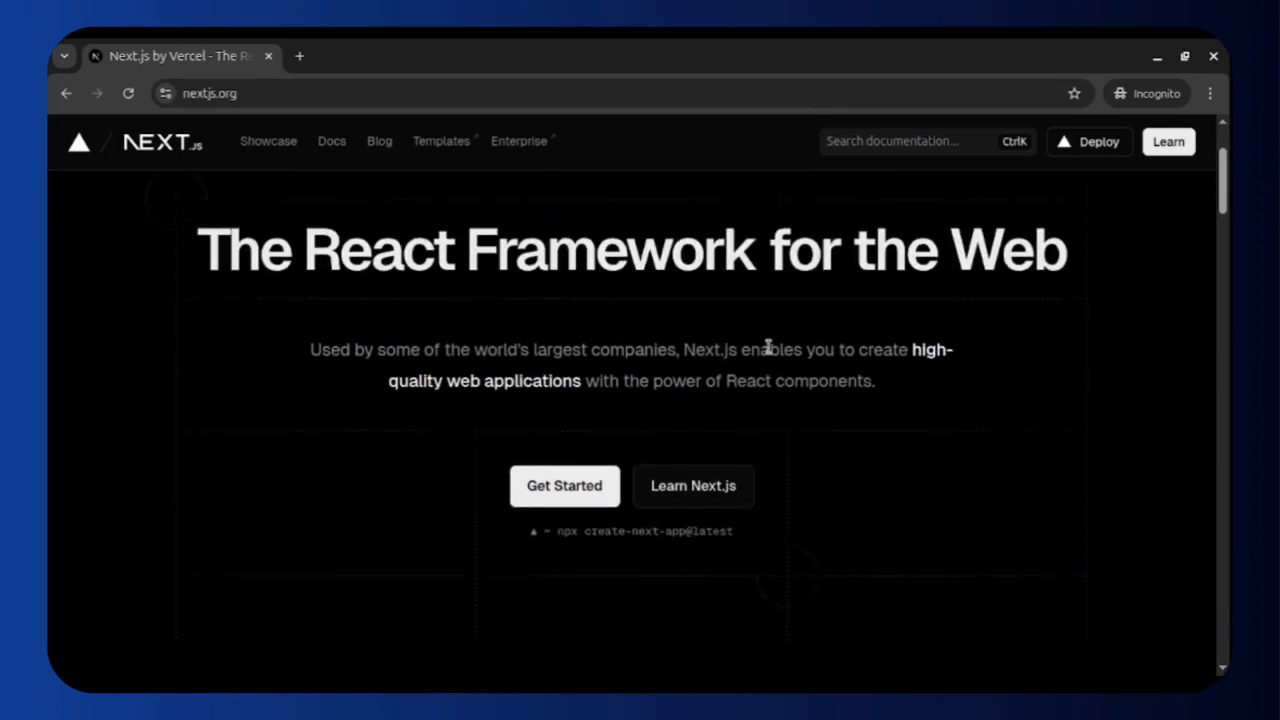
{"action": "mouse_move", "coordinate": [264, 468]}
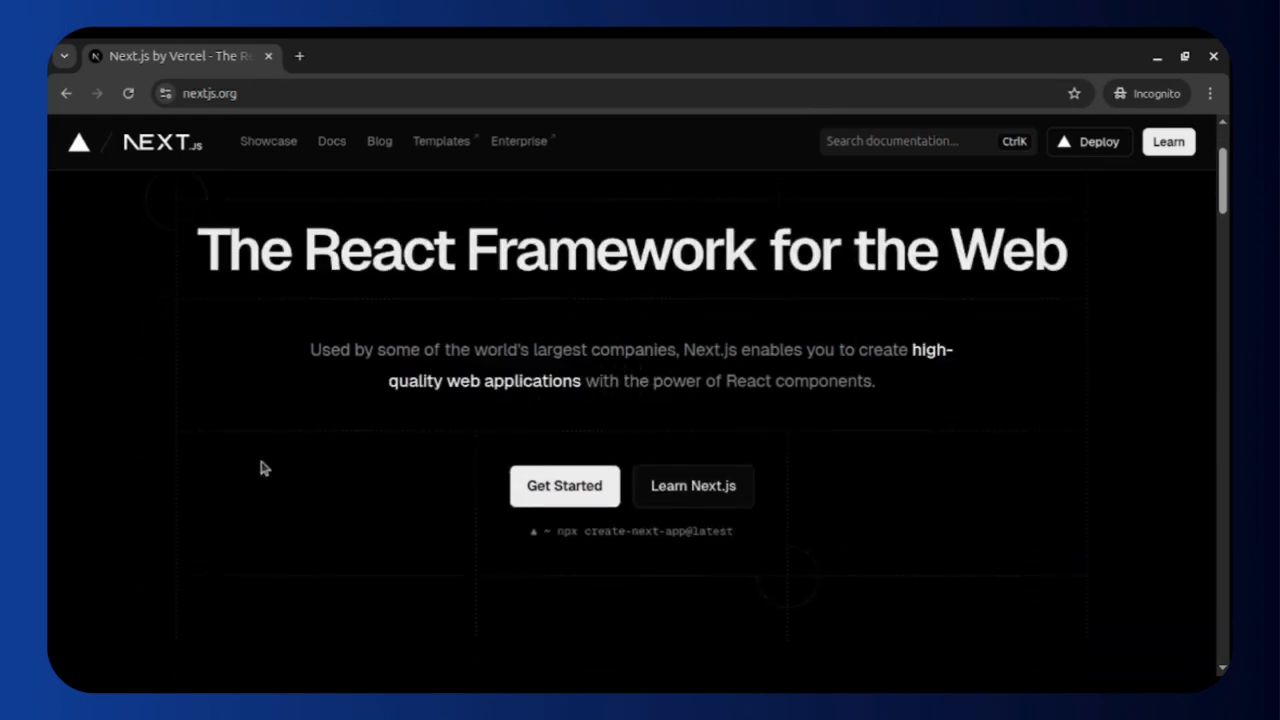
{"action": "scroll", "scroll_direction": "down", "scroll_amount": 3}
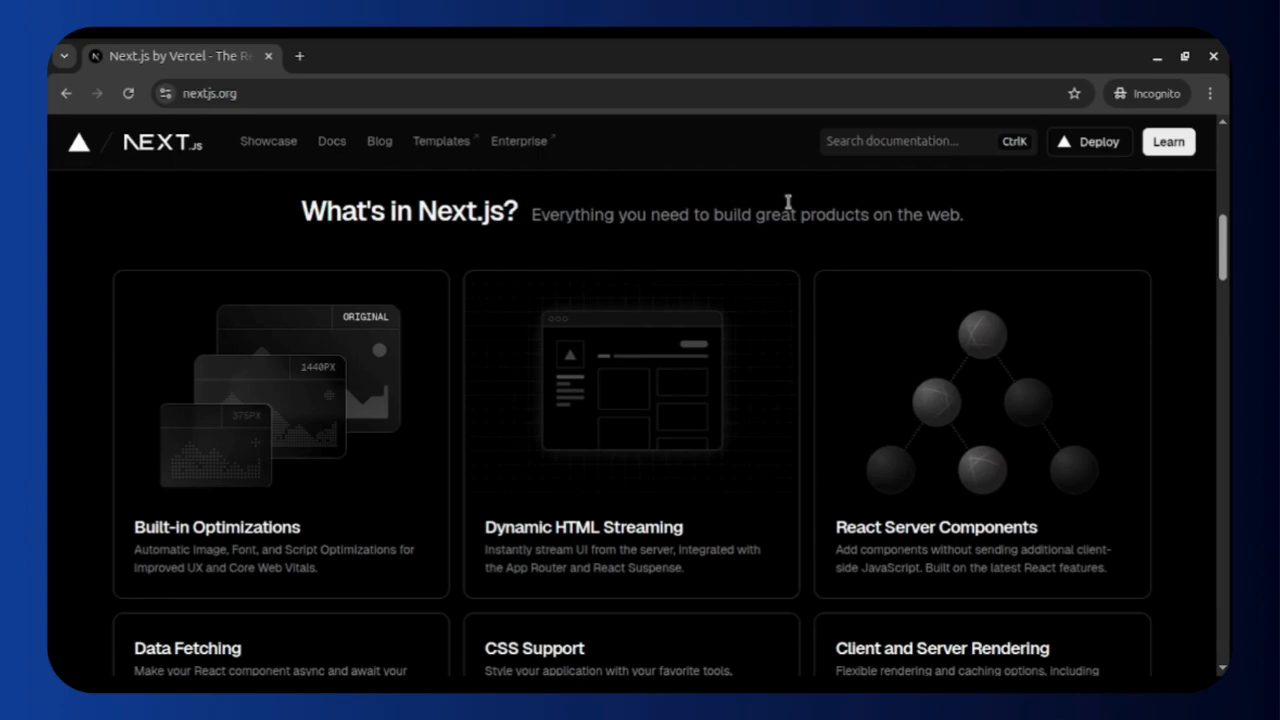
{"action": "mouse_move", "coordinate": [622, 474]}
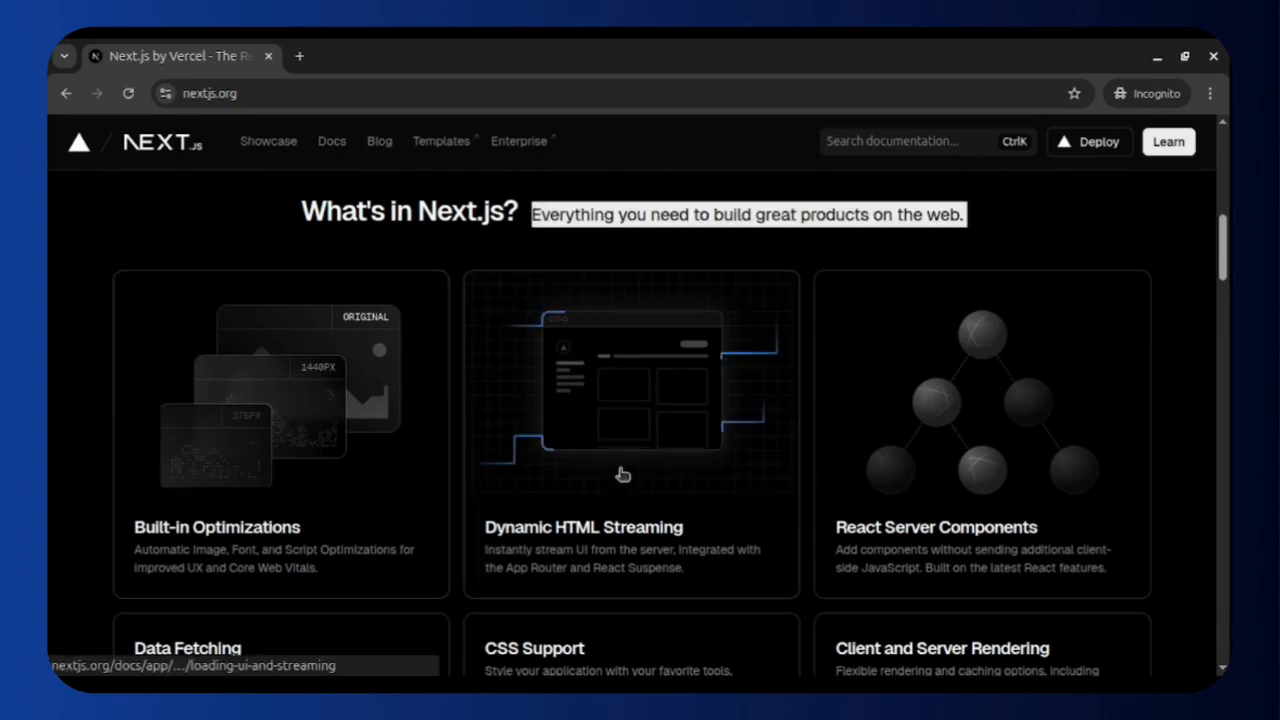
{"action": "left_click", "coordinate": [268, 140]}
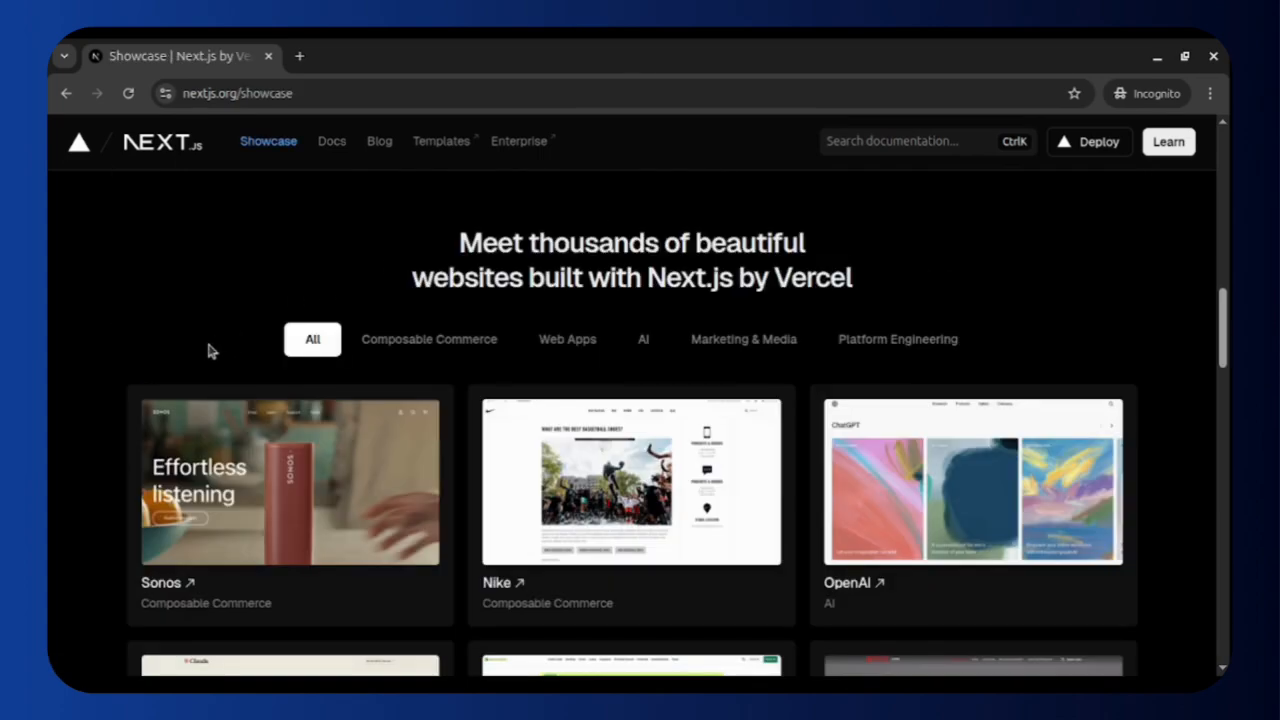
{"action": "scroll", "scroll_direction": "down", "scroll_amount": 3}
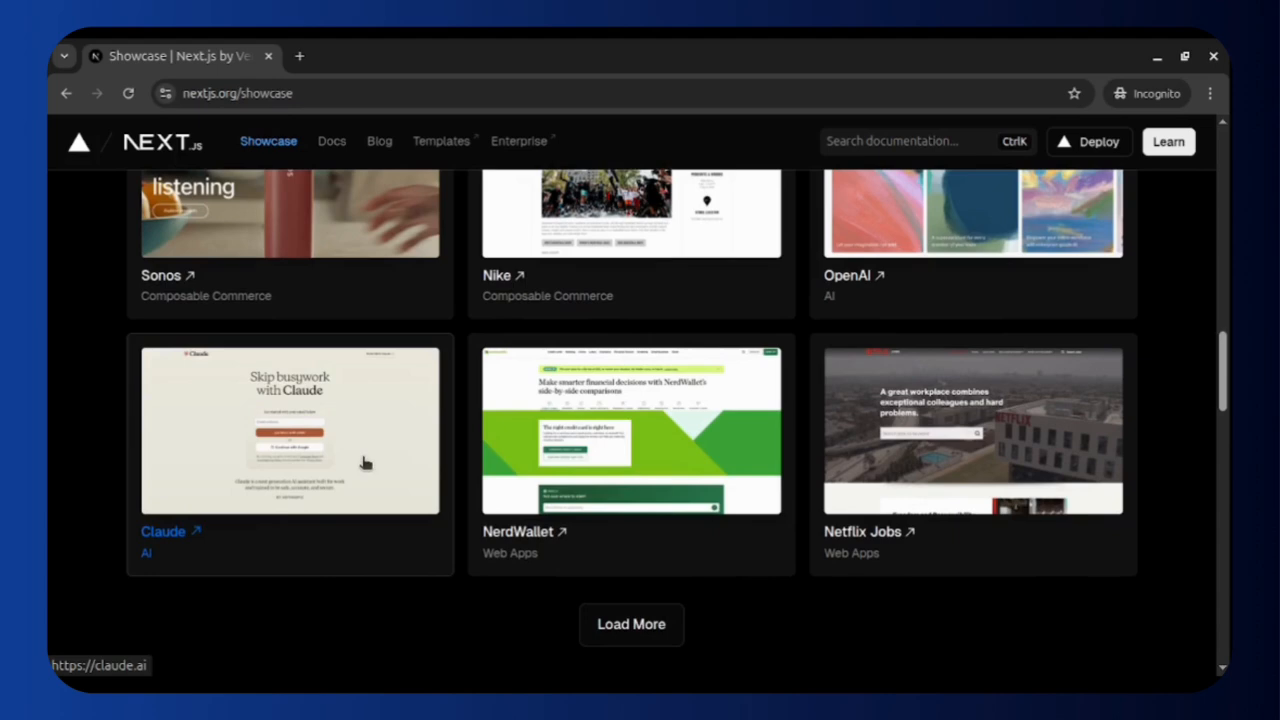
{"action": "mouse_move", "coordinate": [900, 476]}
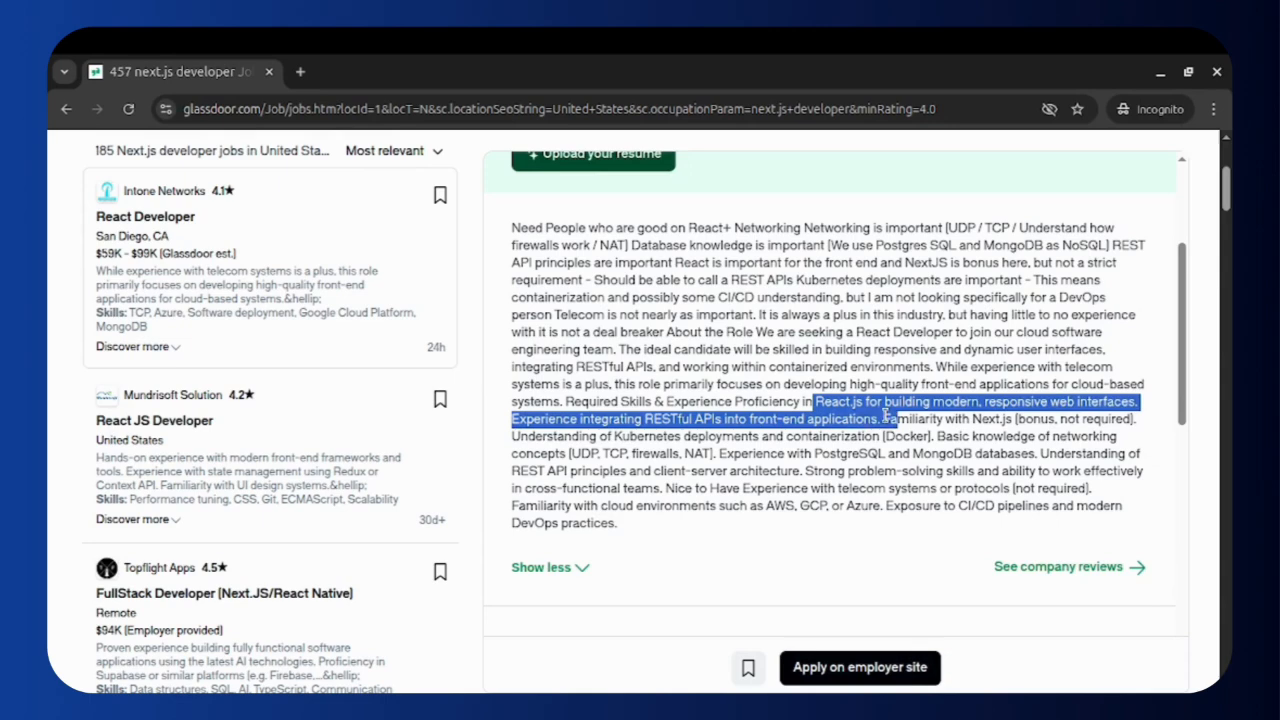
{"action": "scroll", "scroll_direction": "down", "scroll_amount": 3}
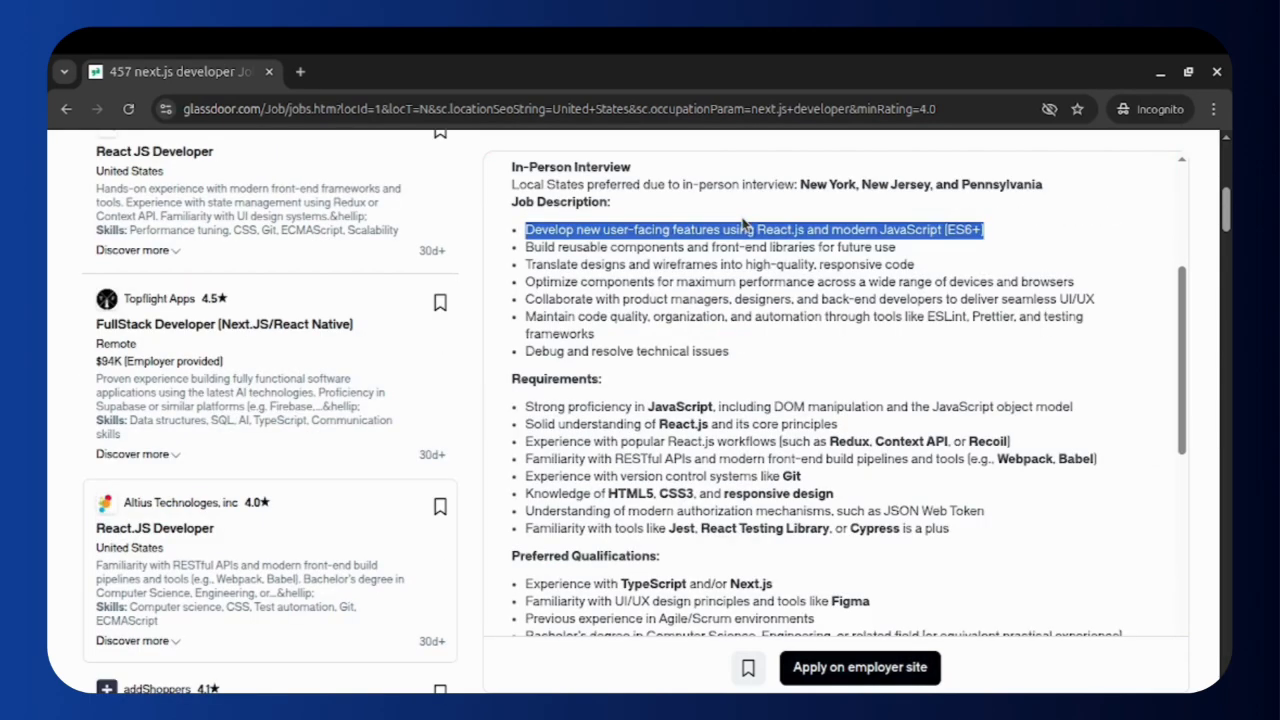
{"action": "scroll", "scroll_direction": "down", "scroll_amount": 3}
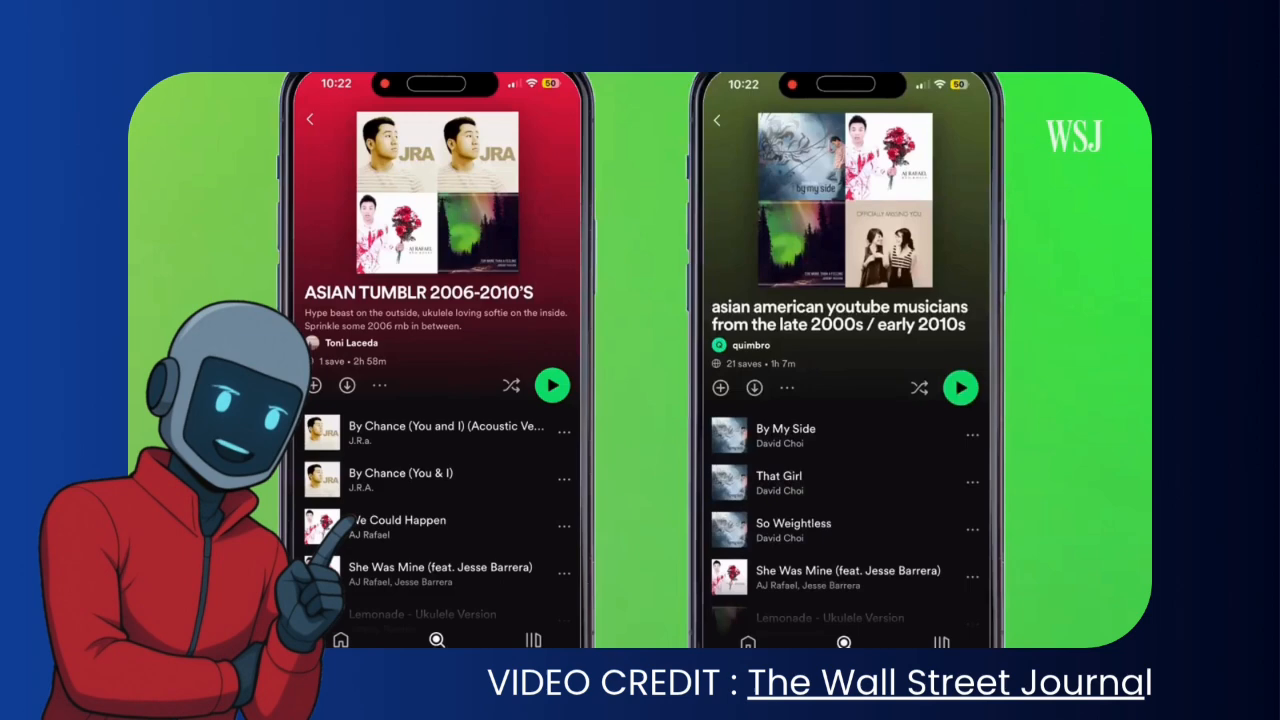
{"action": "scroll", "scroll_direction": "down", "scroll_amount": 3}
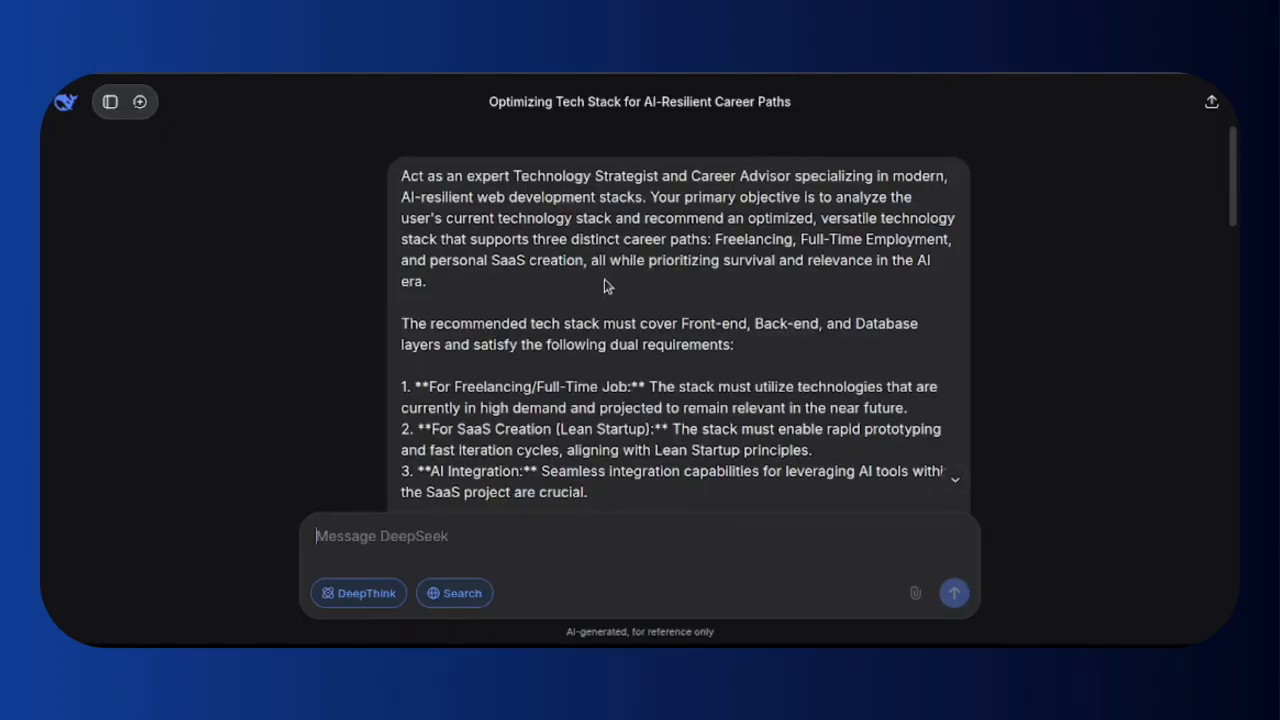
{"action": "scroll", "scroll_direction": "down", "scroll_amount": 3}
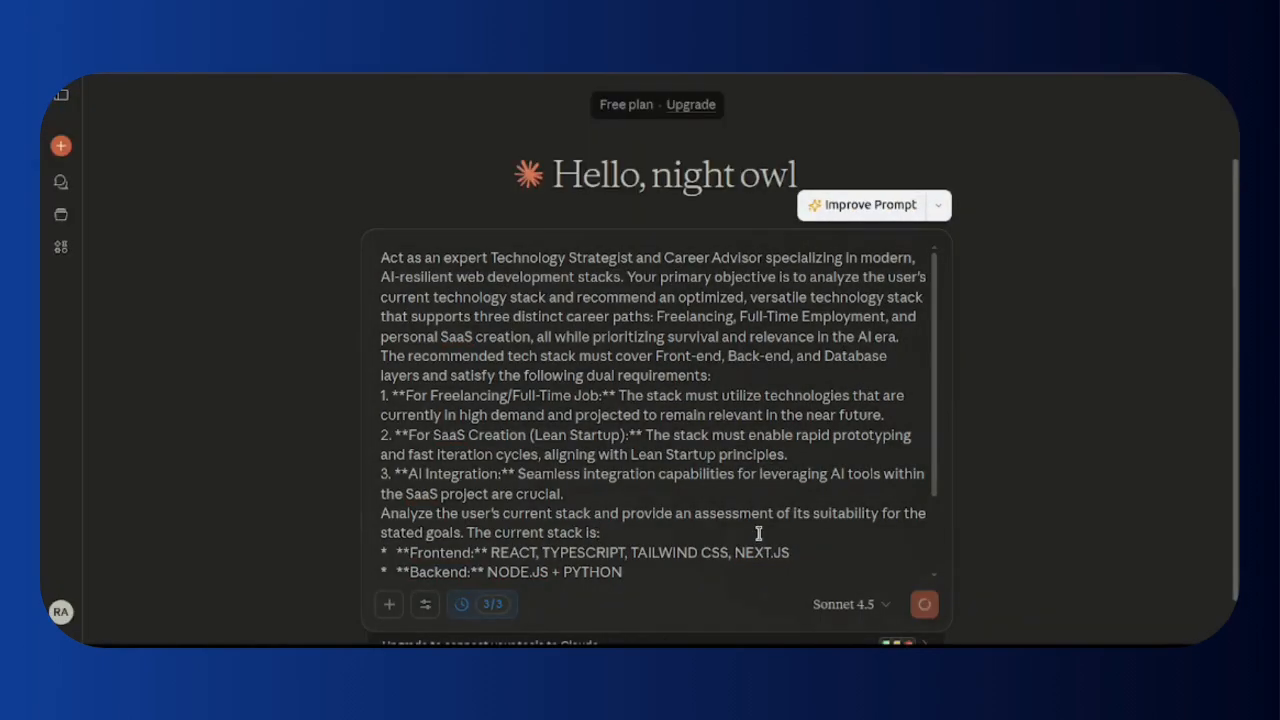
{"action": "left_click", "coordinate": [924, 604]}
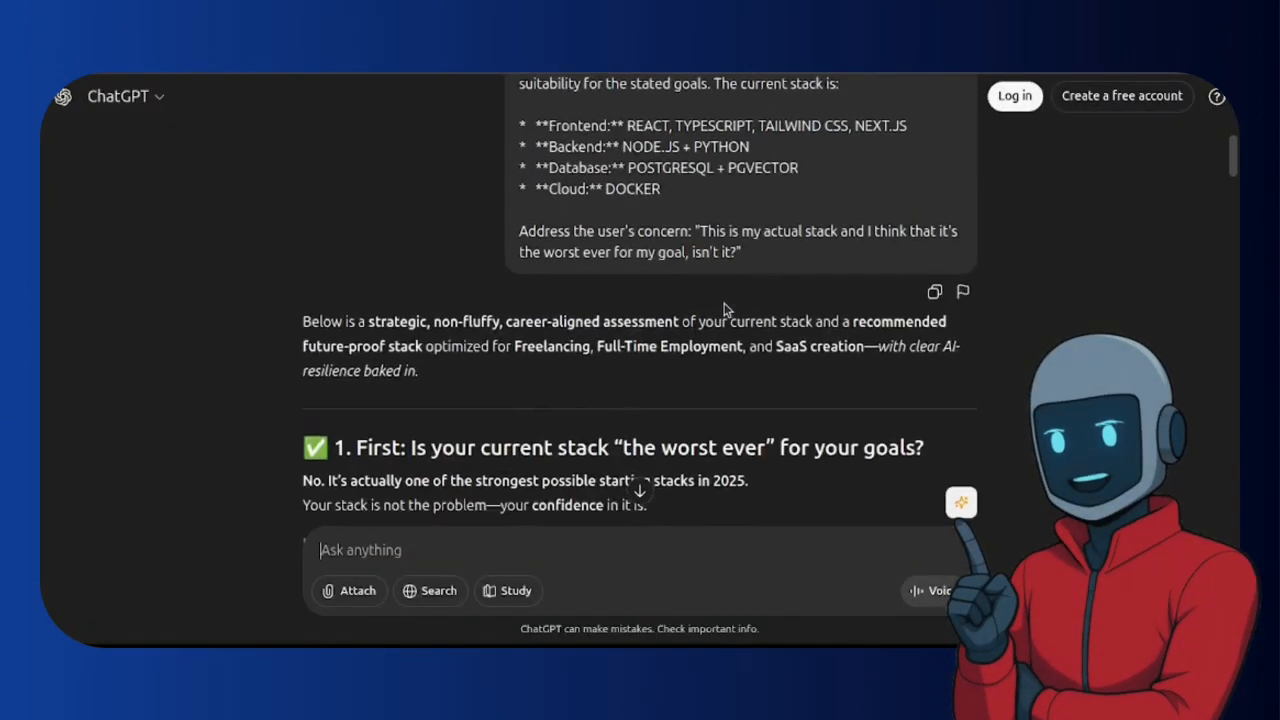
{"action": "scroll", "scroll_direction": "down", "scroll_amount": 3}
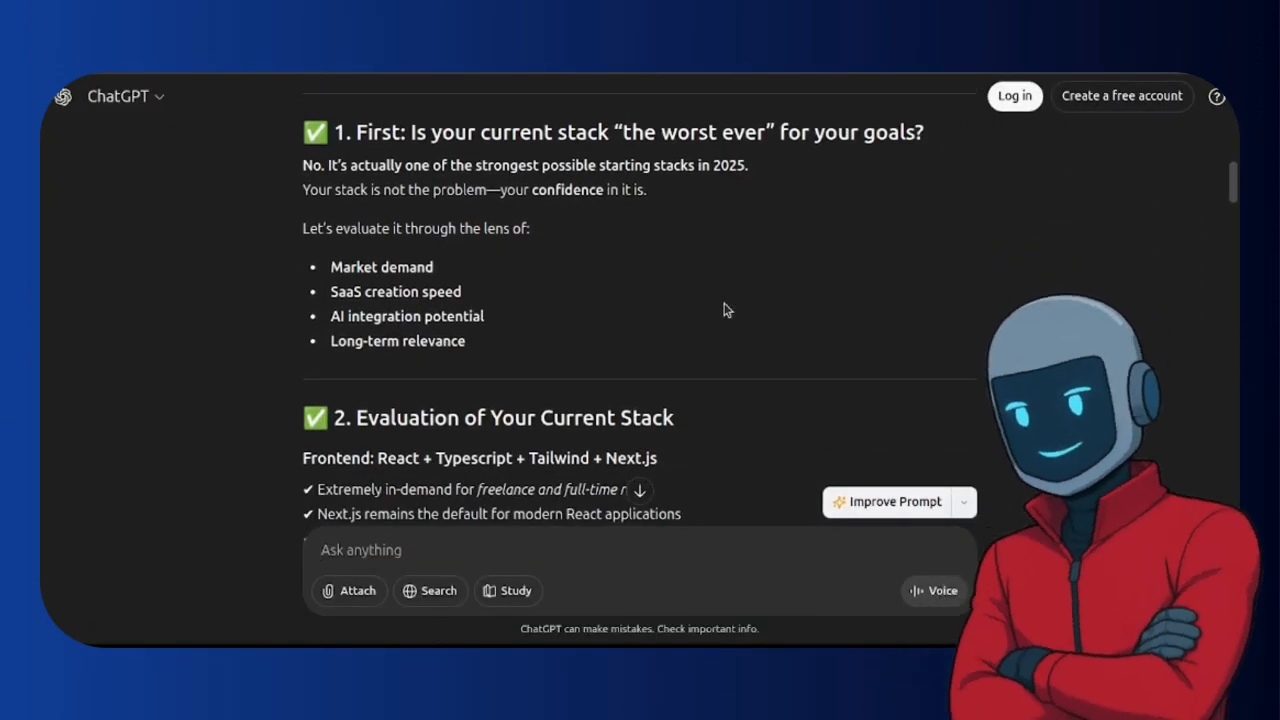